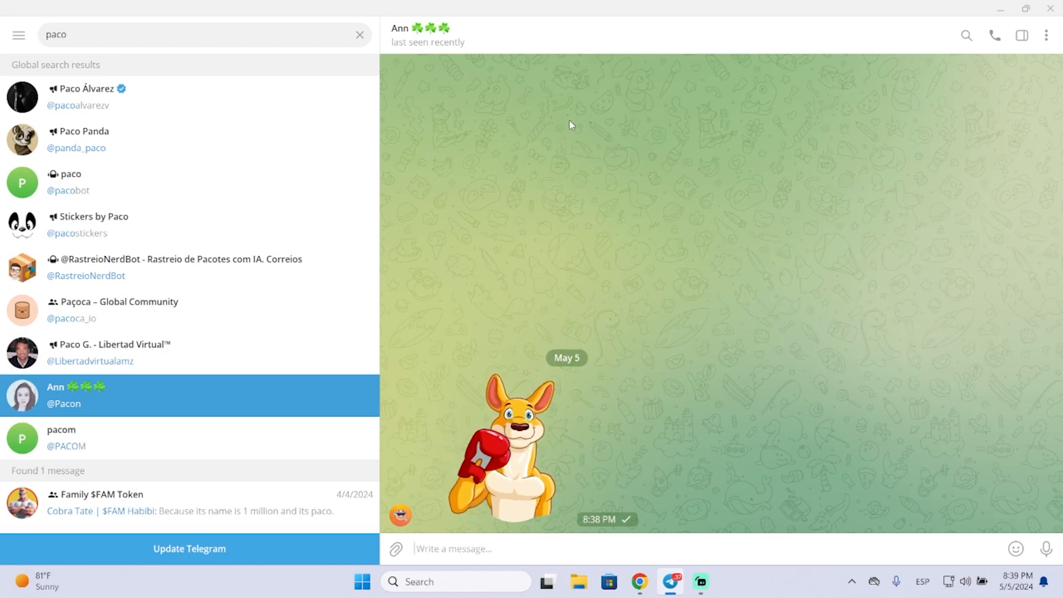
mouse_move(521, 184)
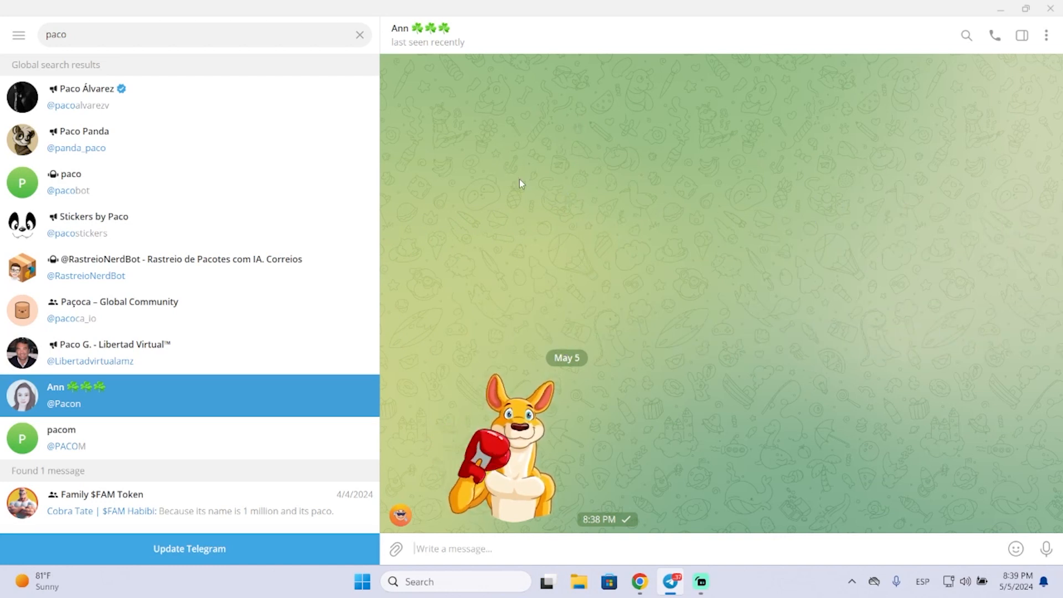
mouse_move(540, 412)
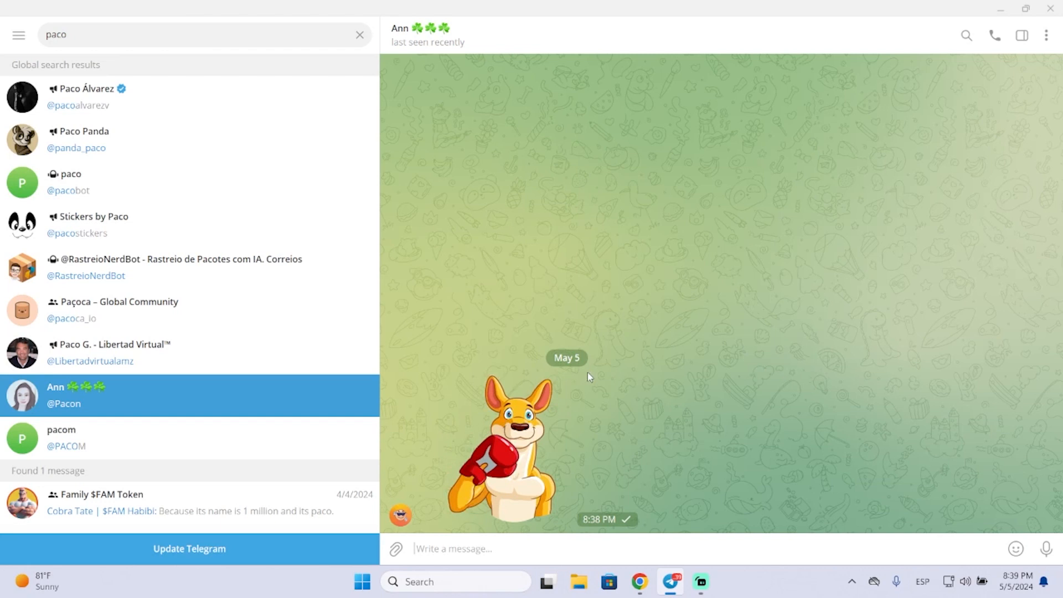
mouse_move(470, 407)
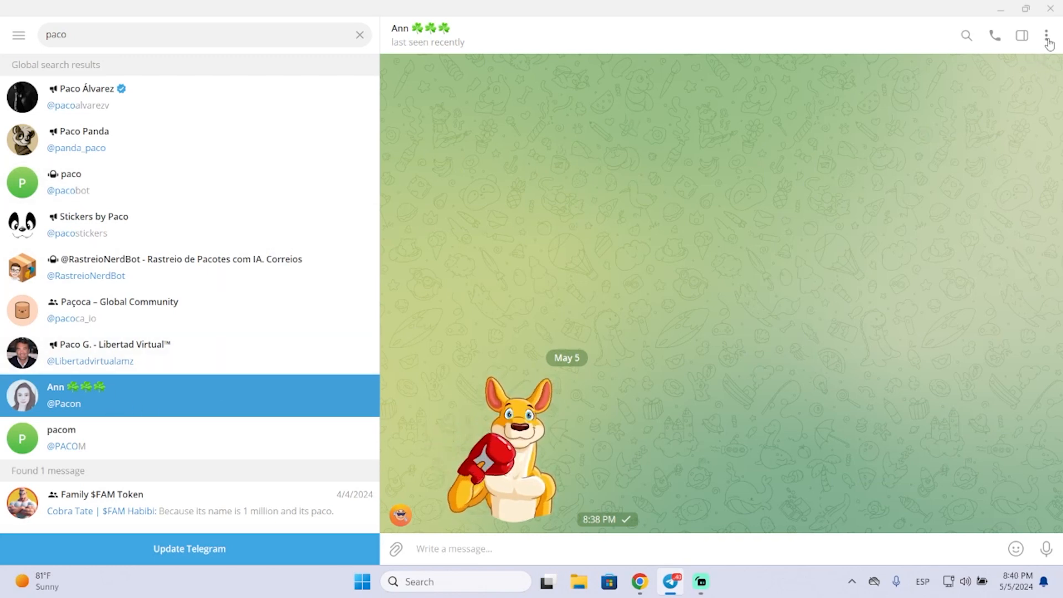
click(1047, 34)
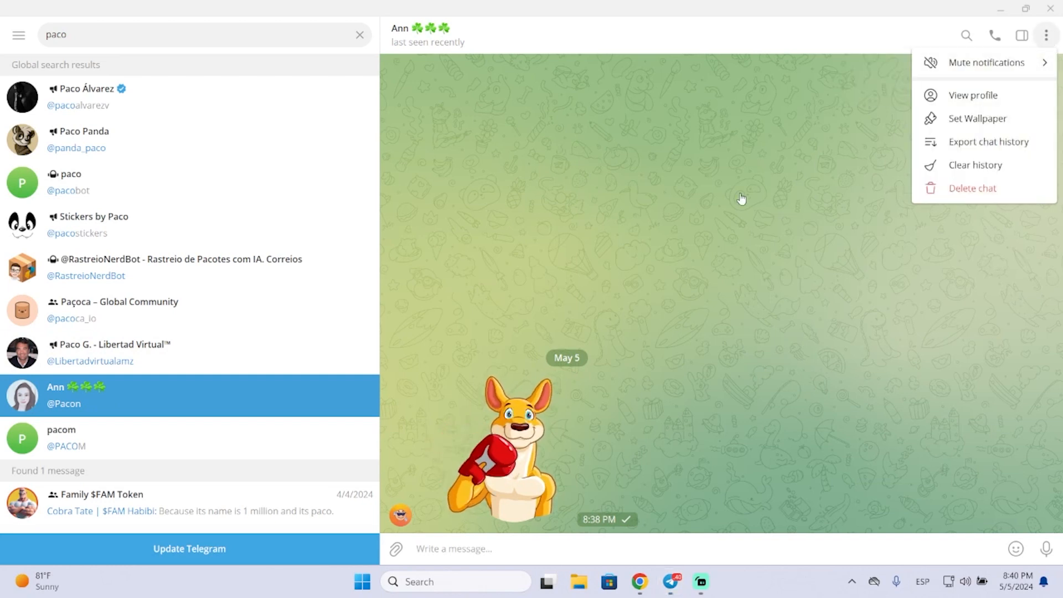
click(649, 167)
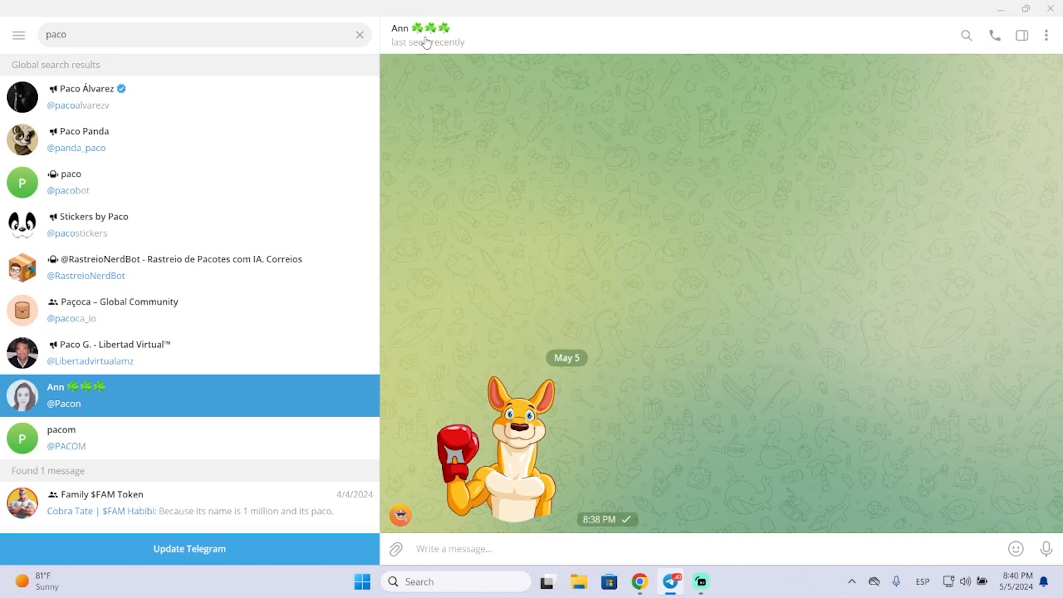
click(428, 35)
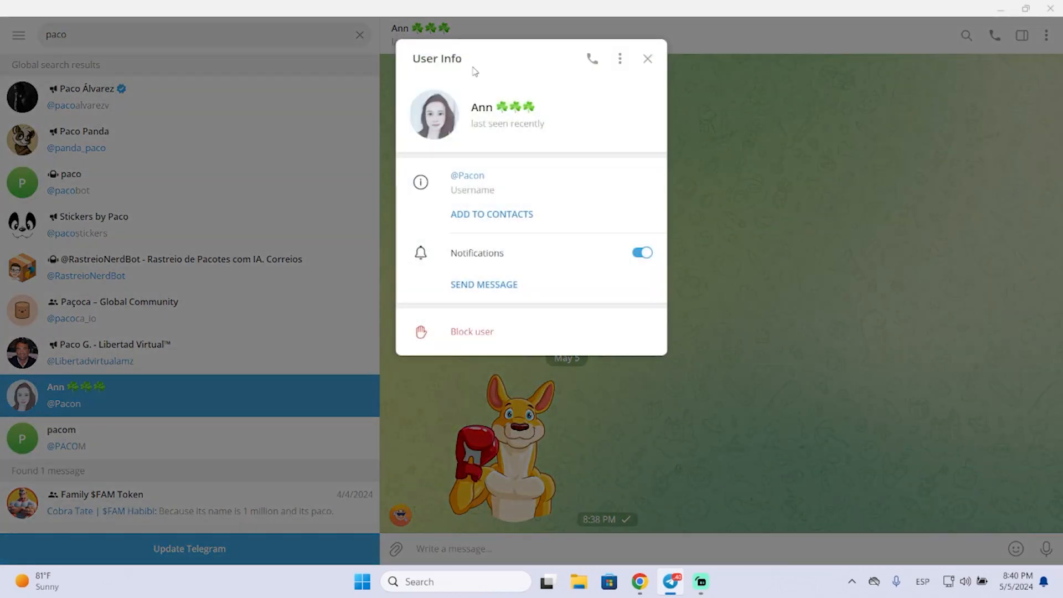
mouse_move(524, 80)
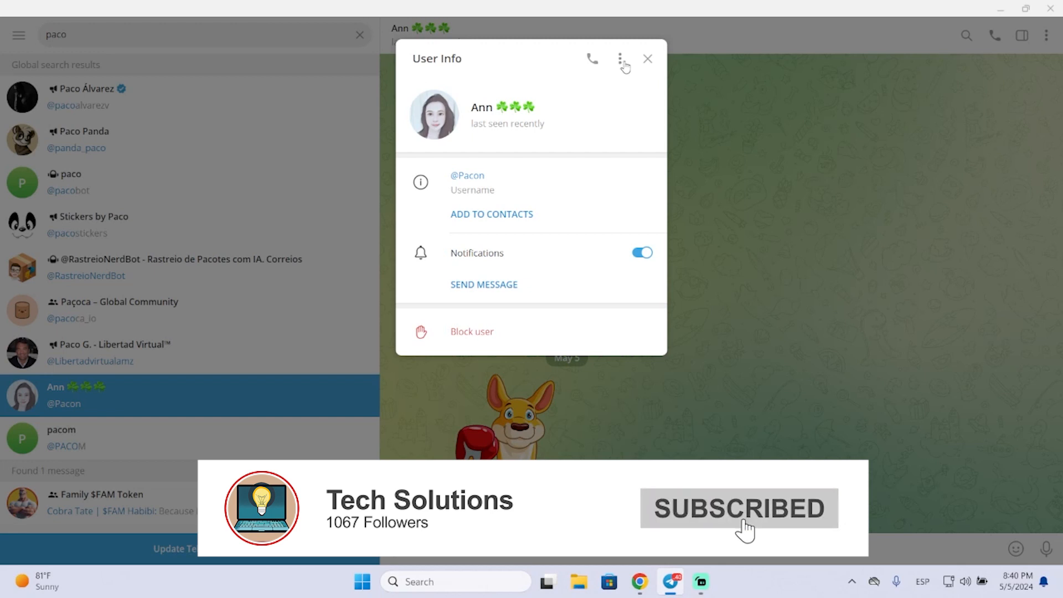
click(619, 58)
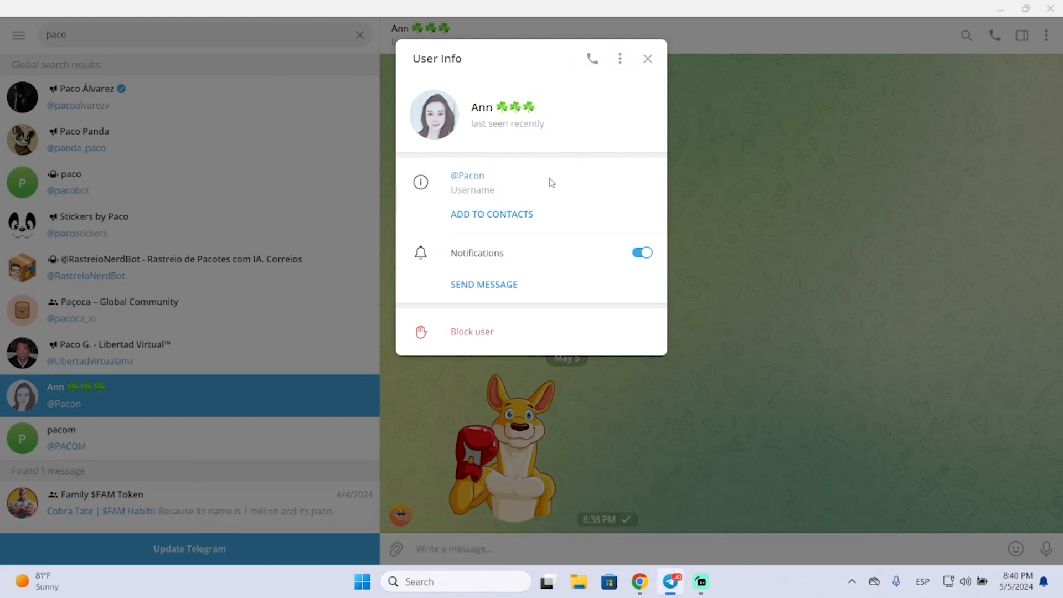
mouse_move(509, 233)
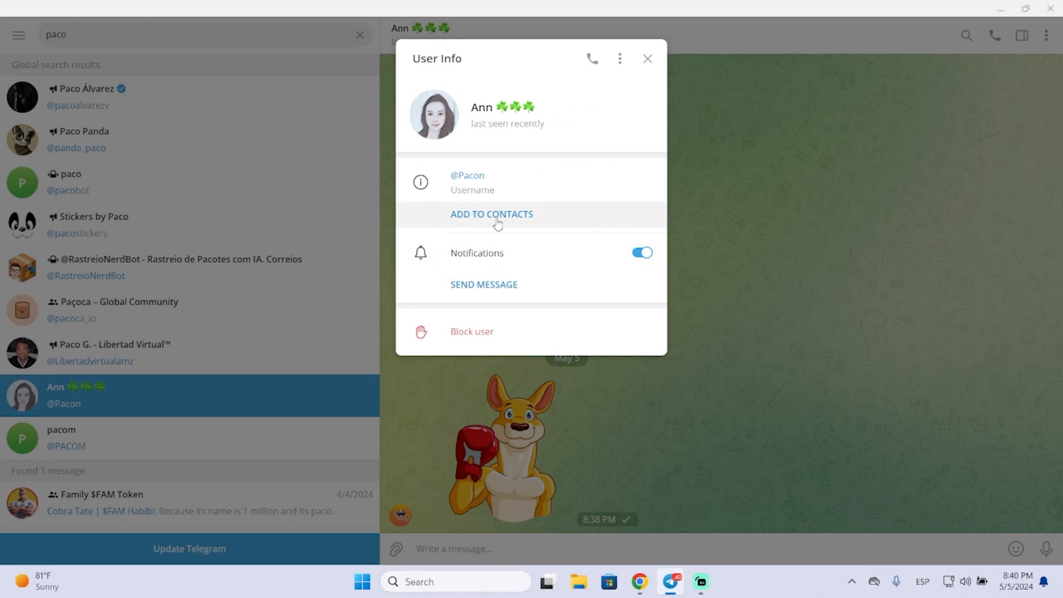
- Add Ann to contacts, then delete her from contacts and confirm the removal
click(491, 214)
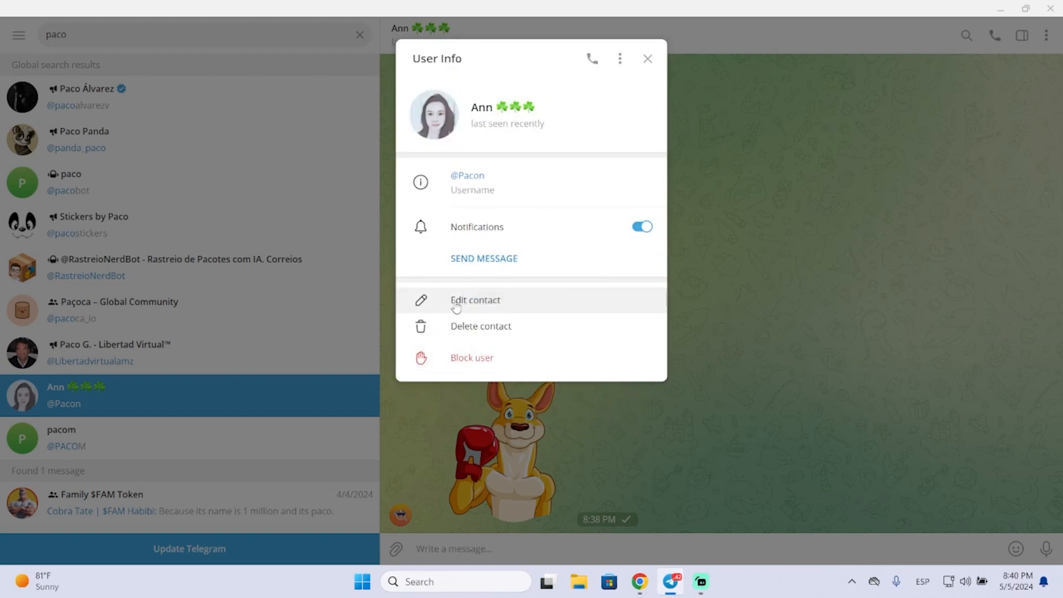
mouse_move(530, 336)
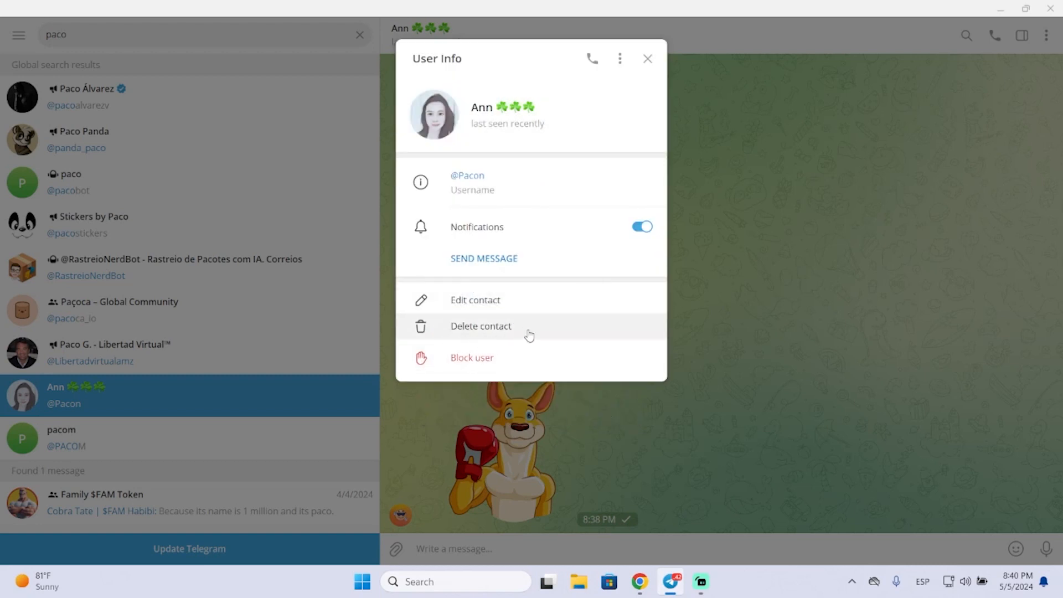
click(480, 326)
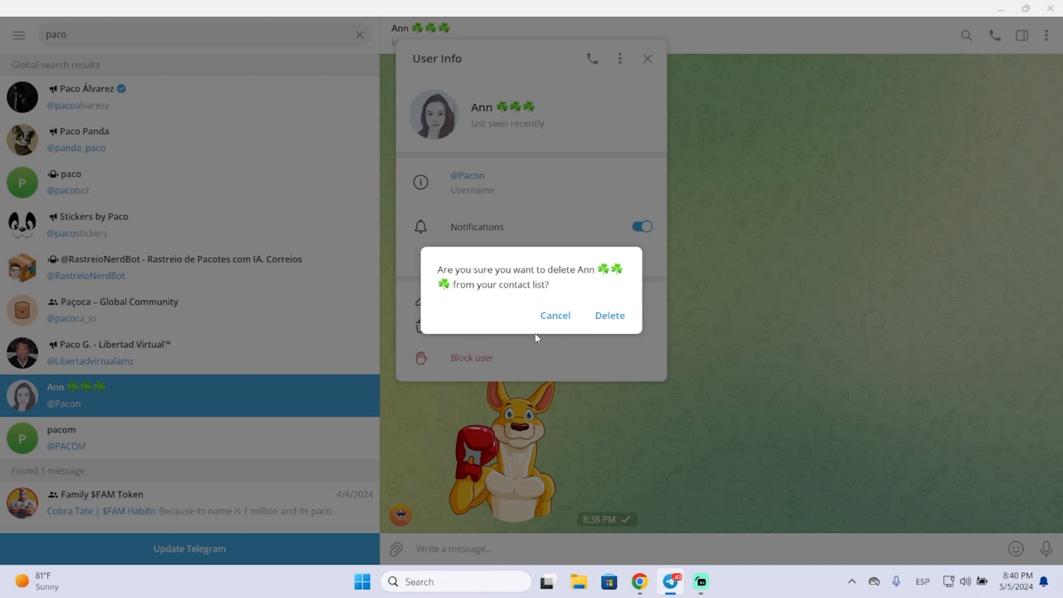
mouse_move(494, 358)
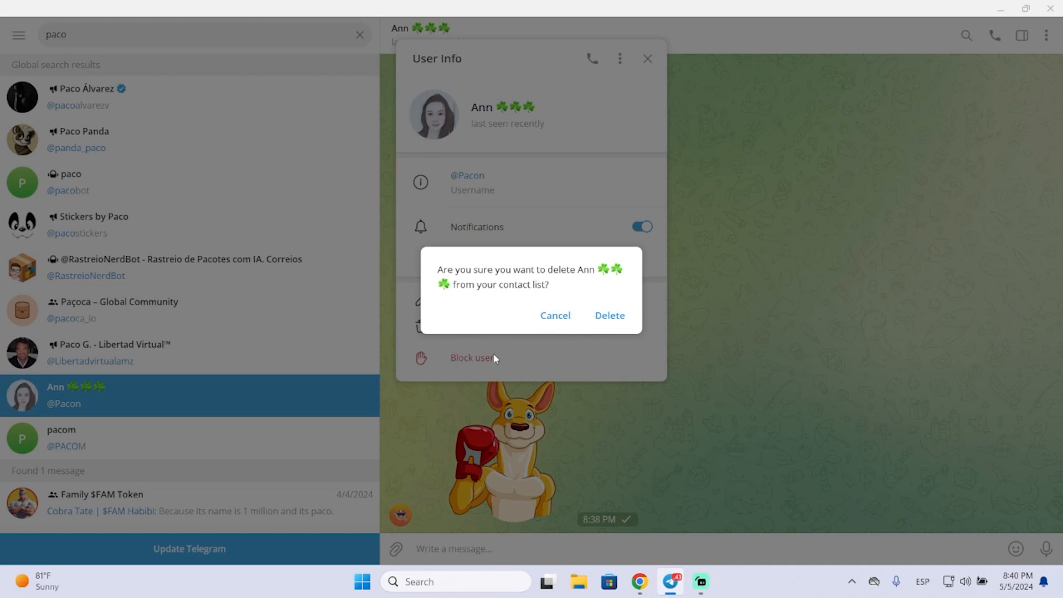
mouse_move(609, 316)
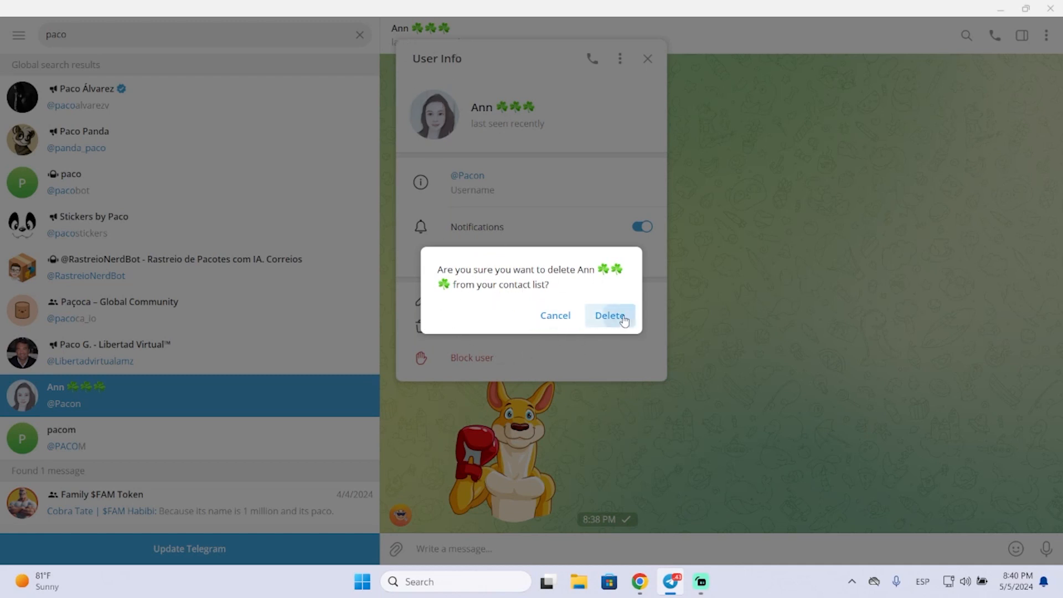
click(608, 316)
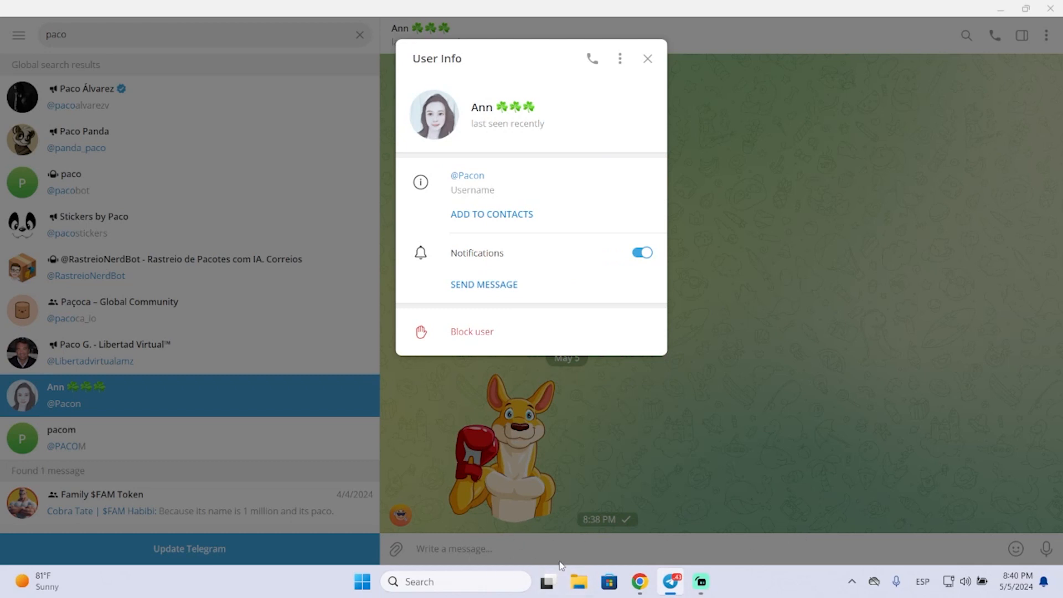
mouse_move(587, 58)
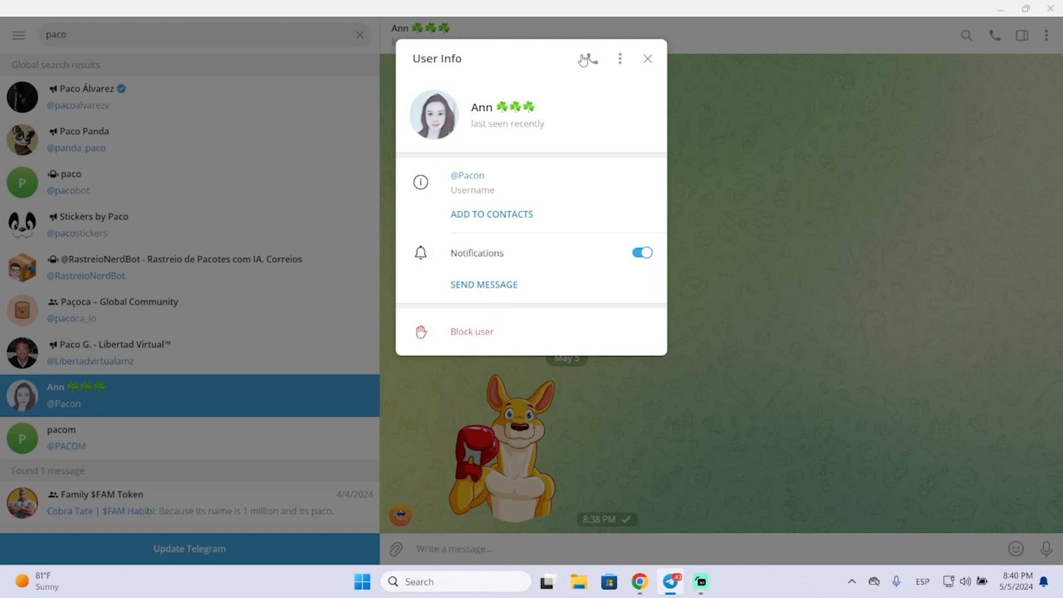
mouse_move(562, 265)
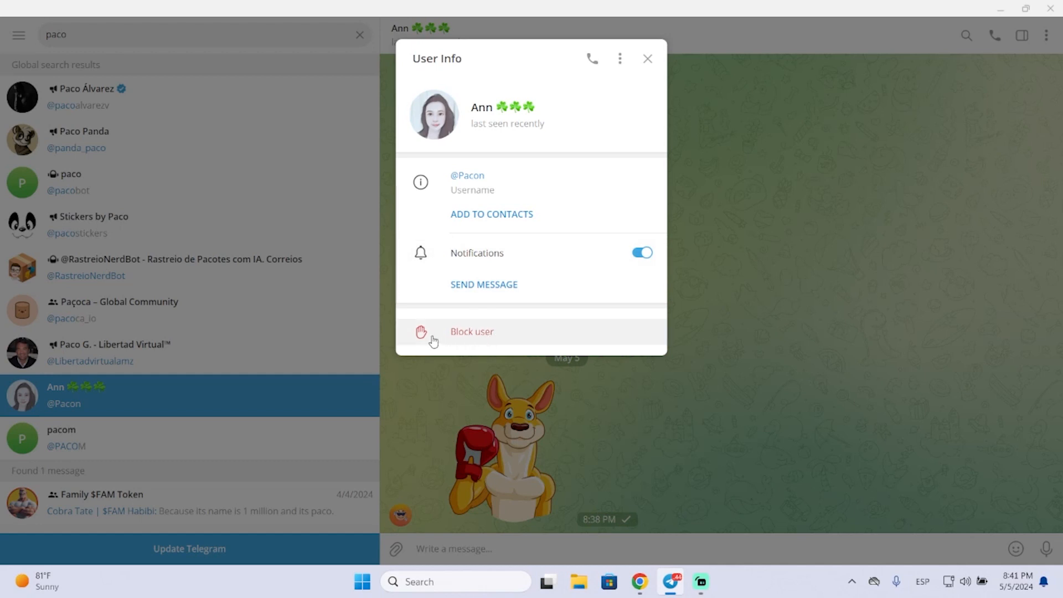
mouse_move(462, 342)
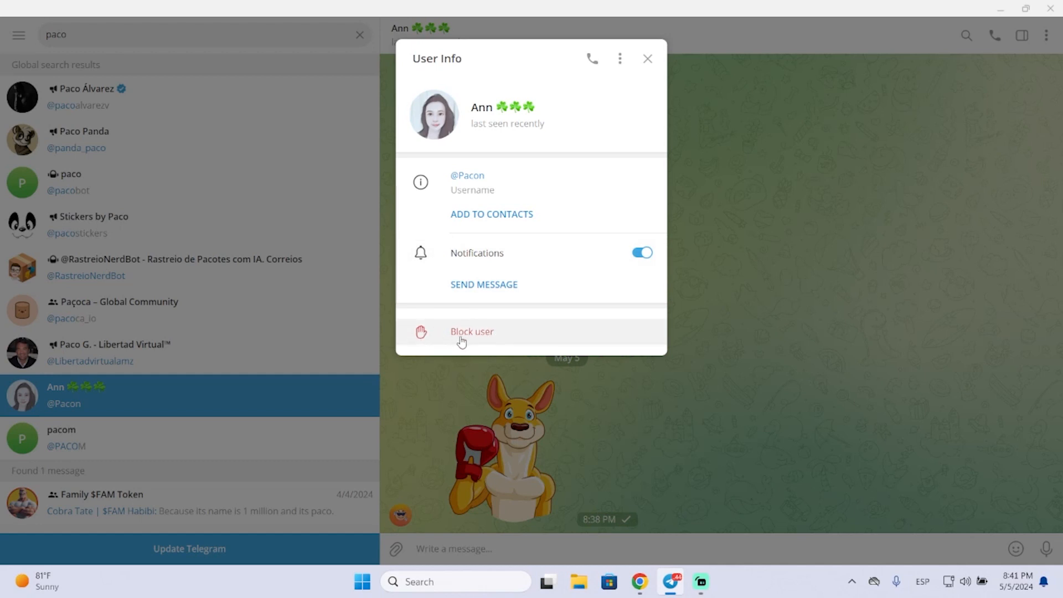
mouse_move(620, 59)
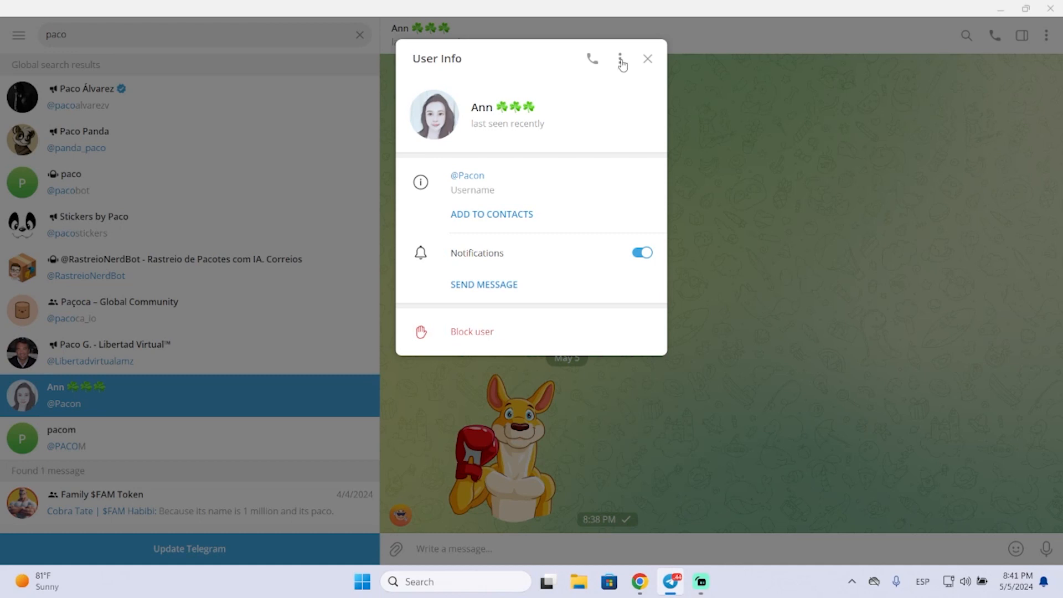
- Block Ann, confirm it, and return to her chat showing the UNBLOCK bar
click(472, 331)
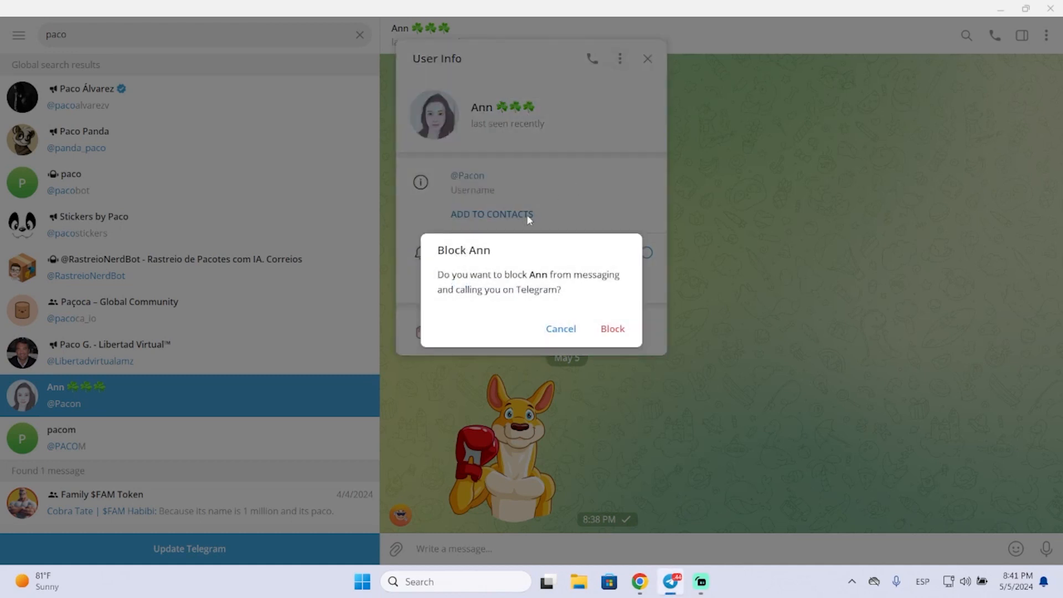
click(612, 329)
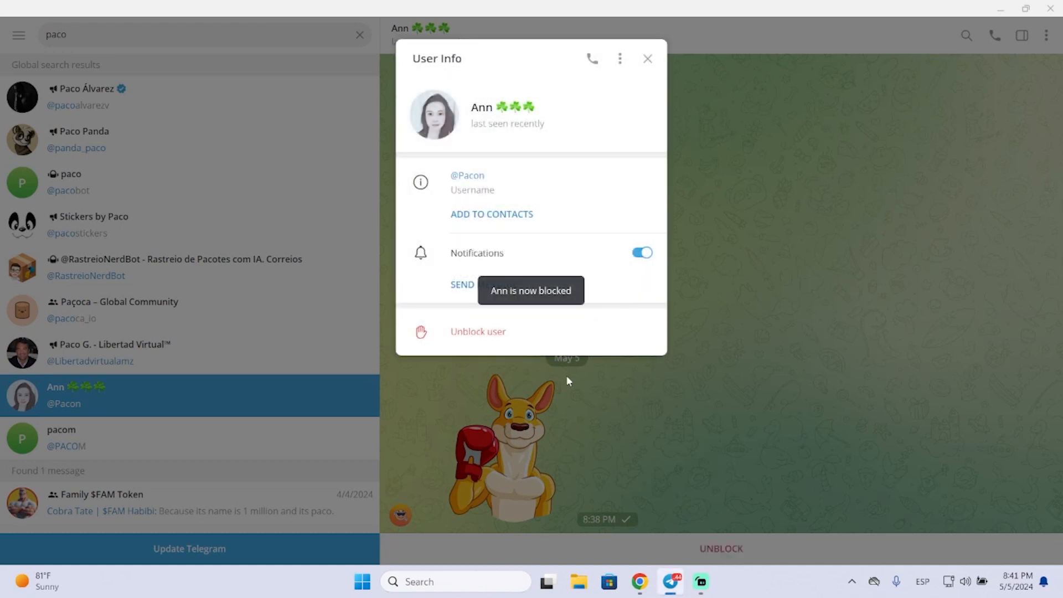
click(647, 58)
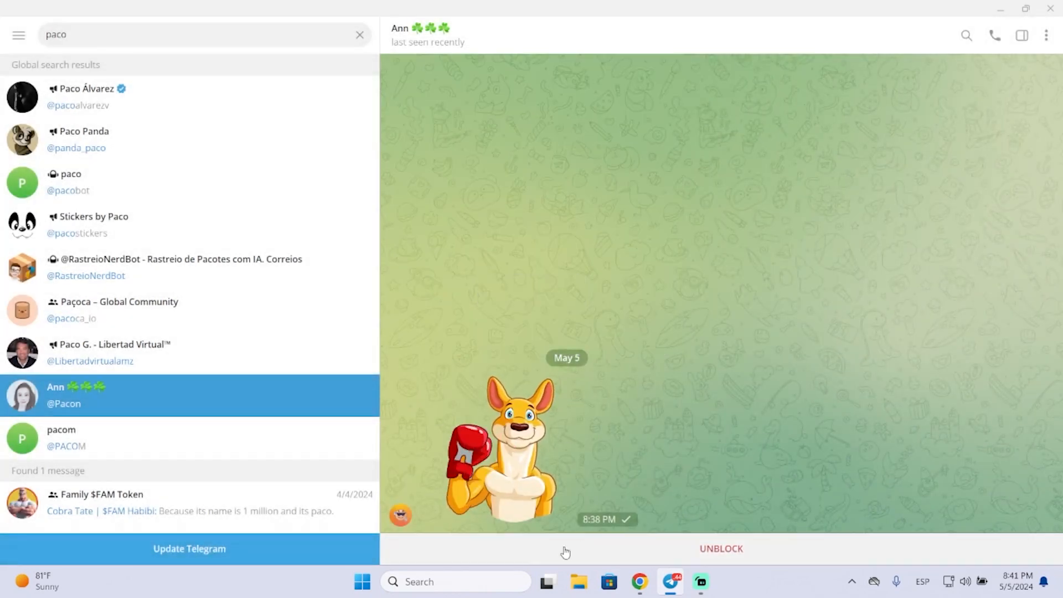
mouse_move(562, 559)
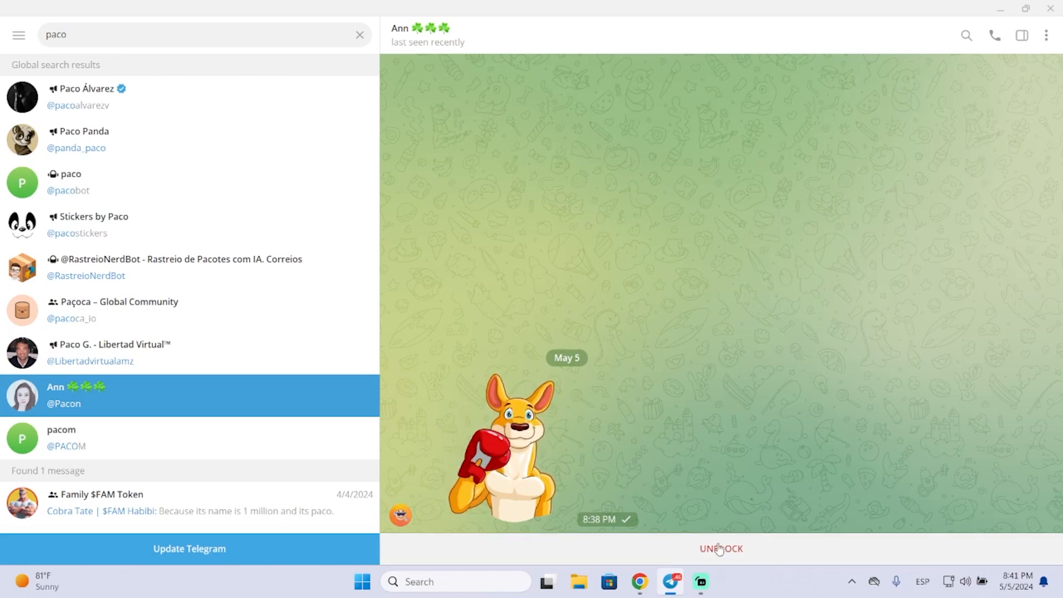
- Unblock Ann so her chat shows the message box again
click(421, 28)
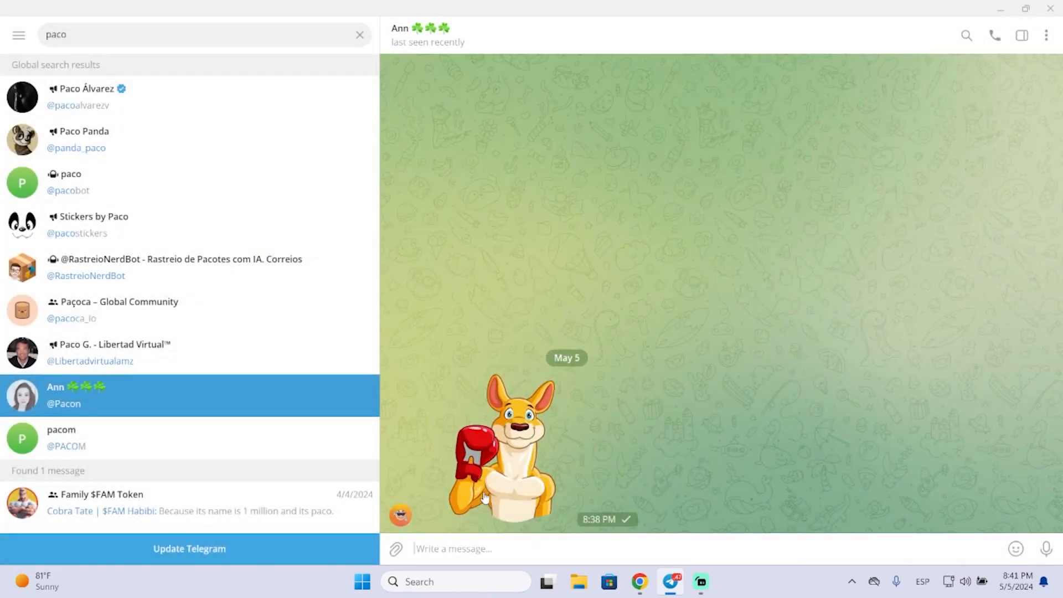
mouse_move(482, 539)
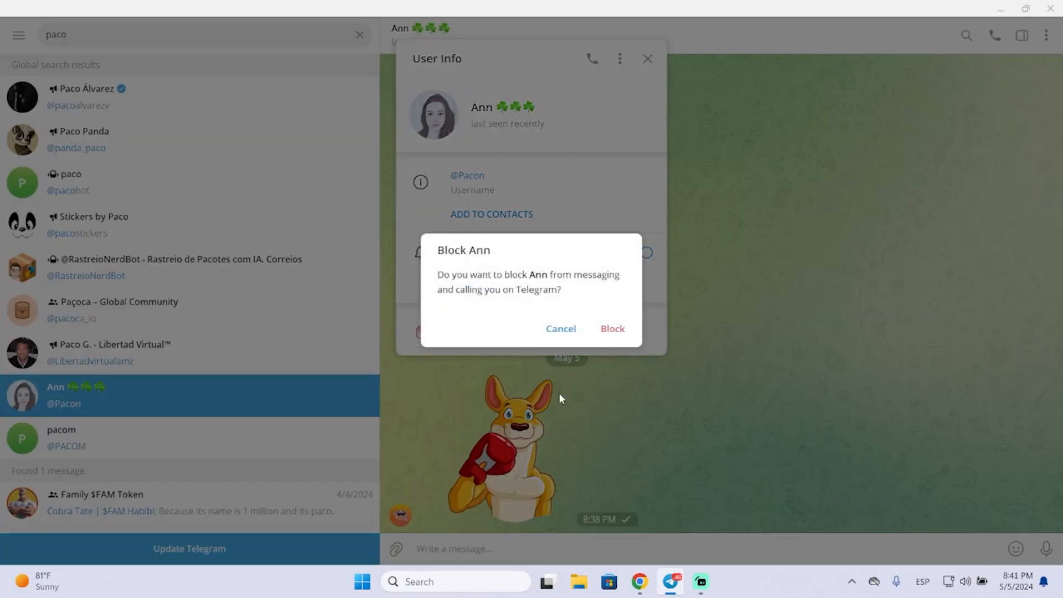
- Block Ann again and return to her chat with the UNBLOCK bar
click(611, 329)
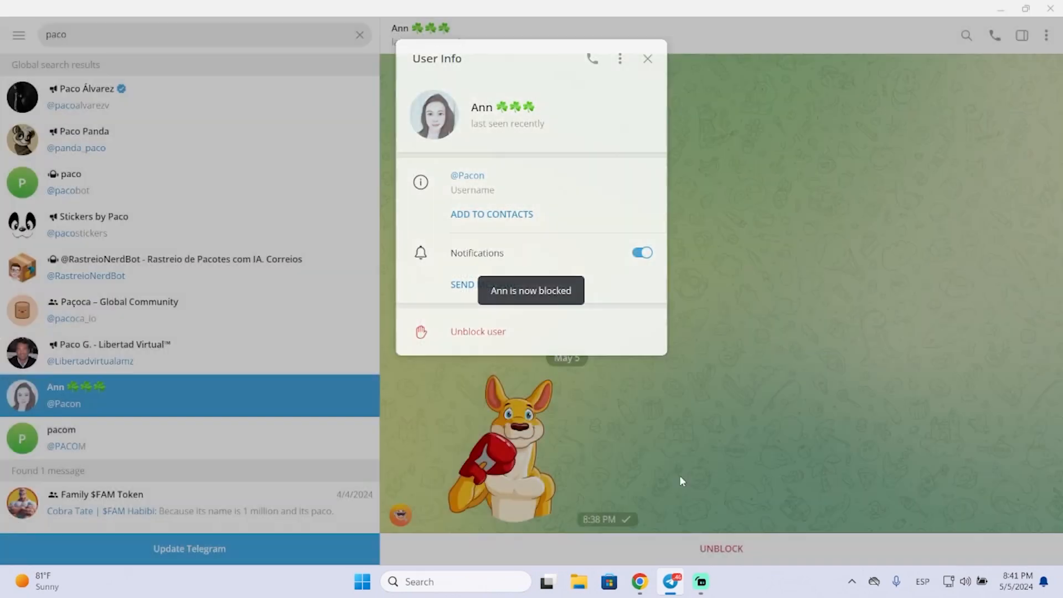
click(647, 58)
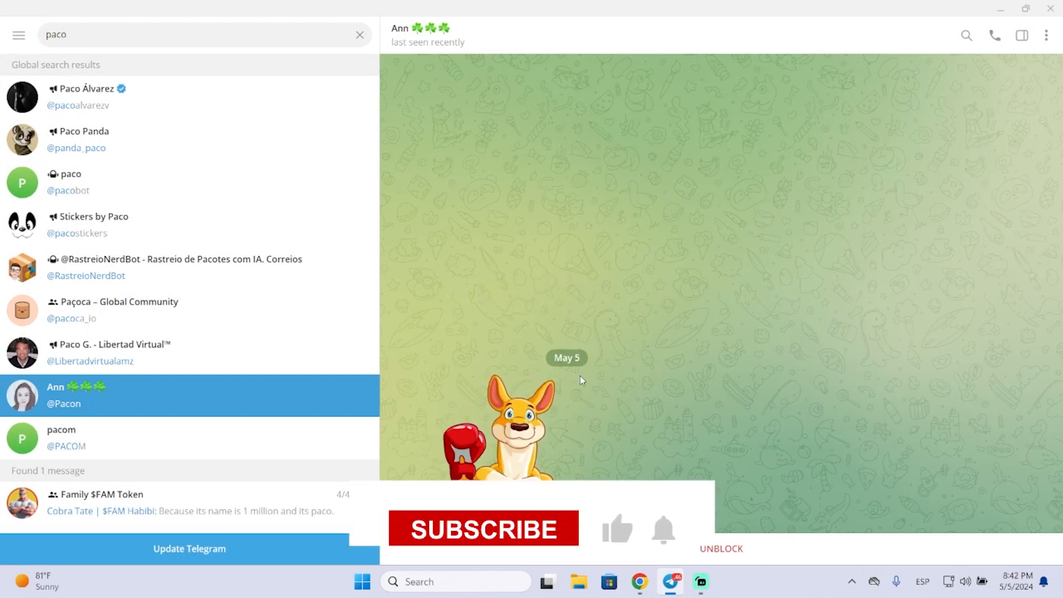
click(483, 528)
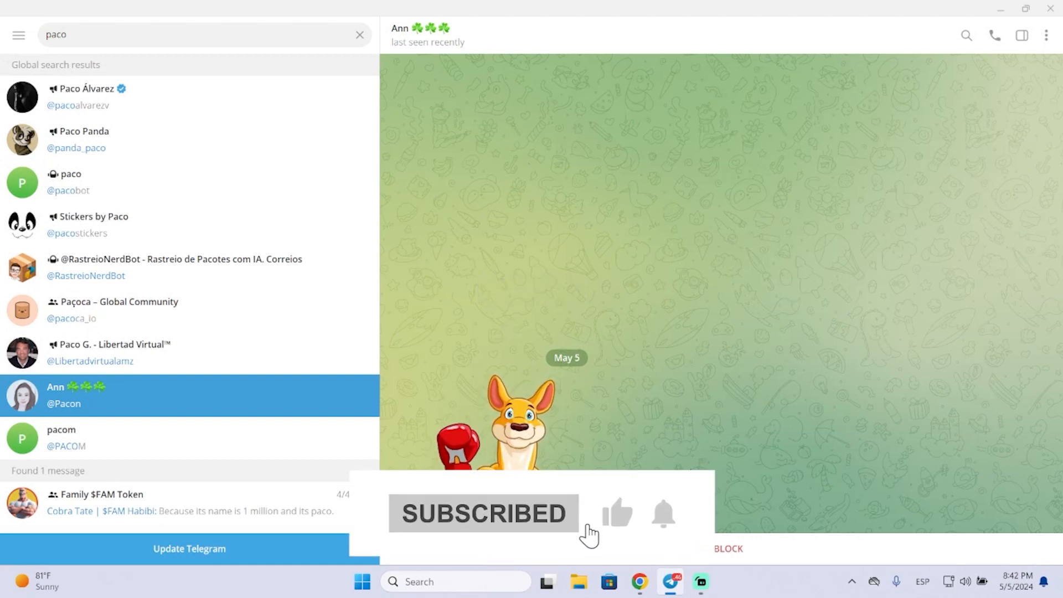